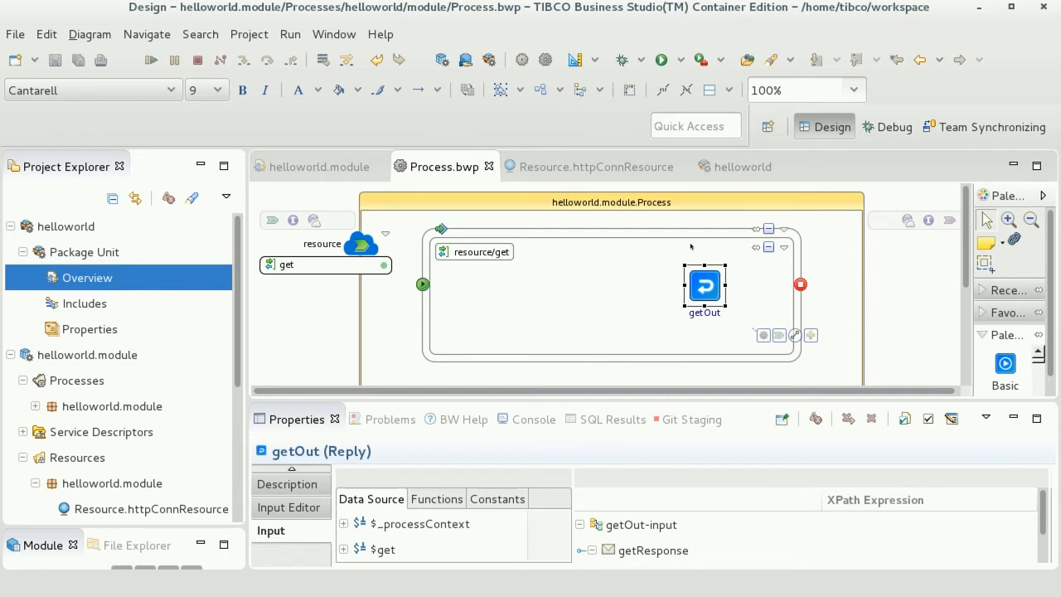
{"action": "mouse_move", "coordinate": [345, 298]}
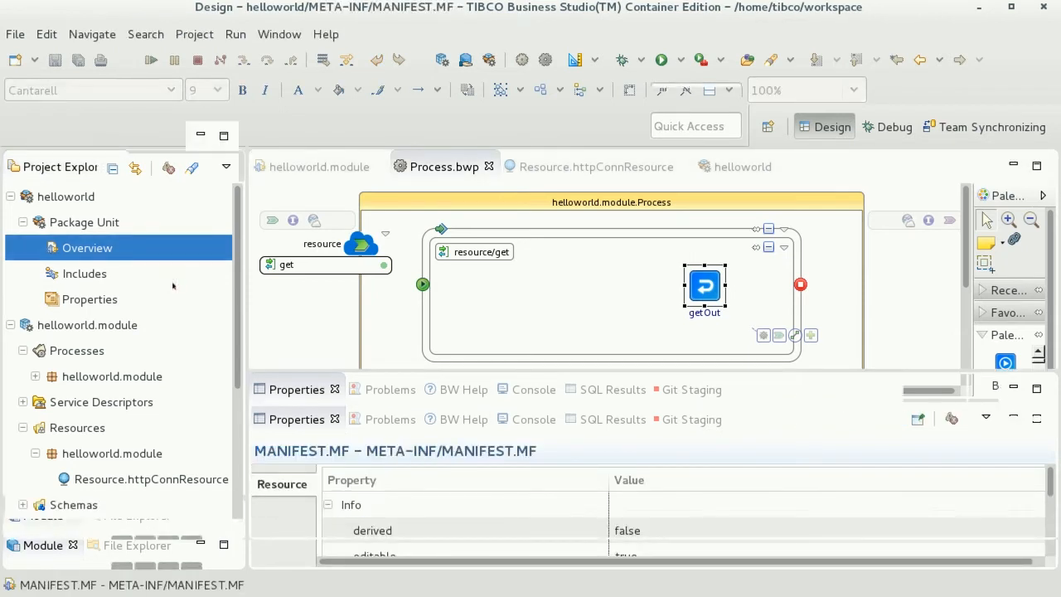
Show the helloworld application's MANIFEST.MF properties in place of the process diagram
{"action": "left_click", "coordinate": [742, 166]}
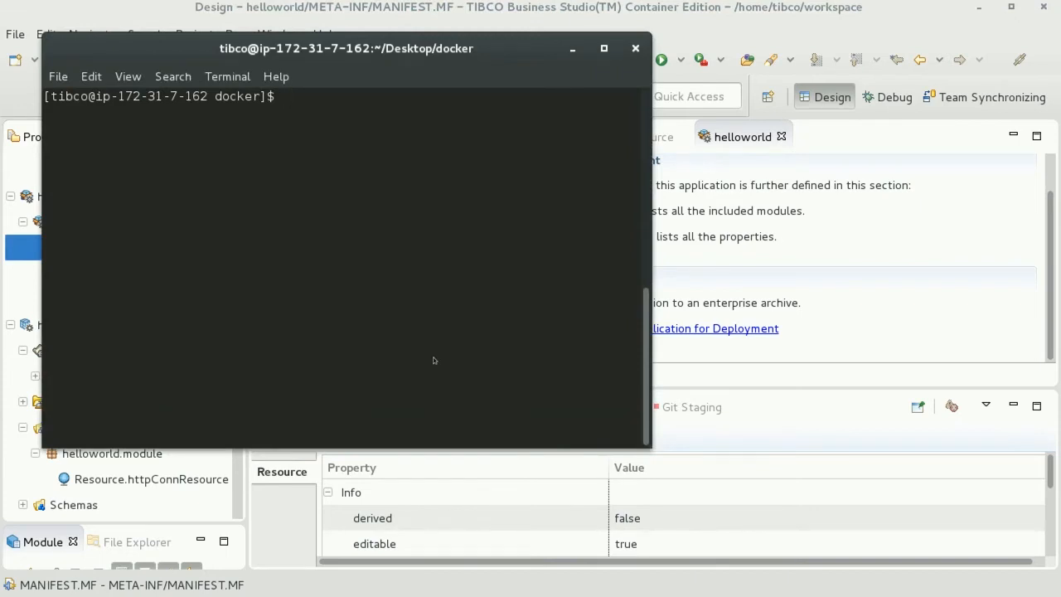
List the docker folder (Dockerfile, helloworld EAR) and check the local helloworld image with docker images
{"action": "type", "text": "ls"}
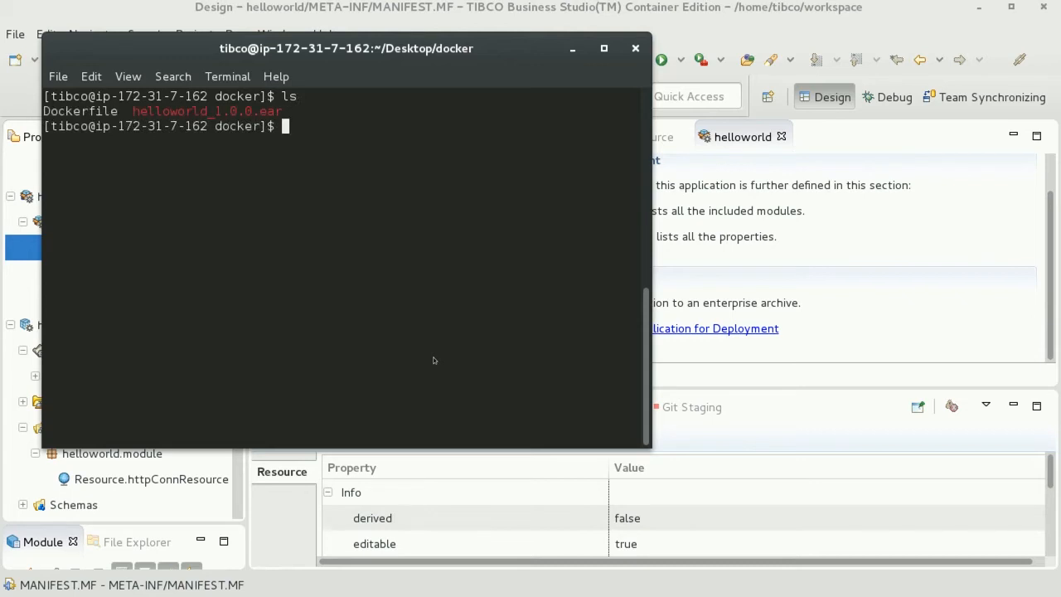
{"action": "type", "text": "docker image"}
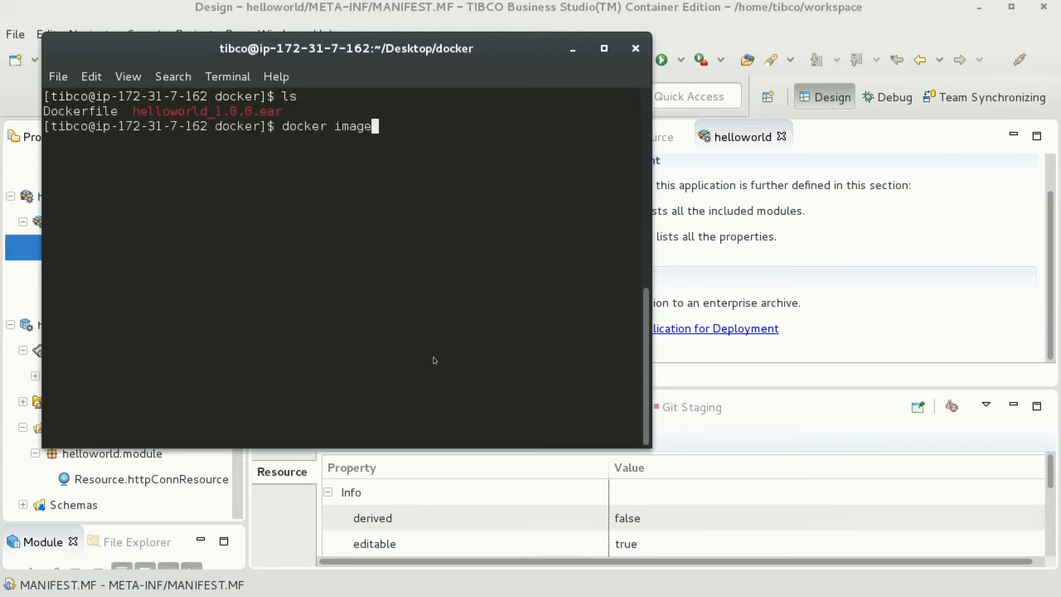
{"action": "type", "text": "s"}
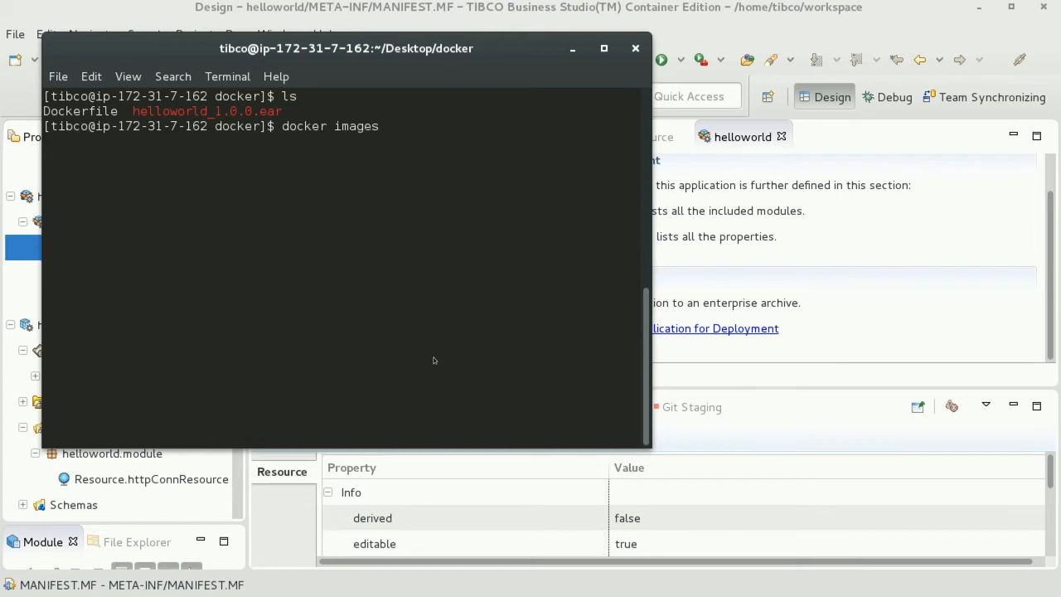
{"action": "type", "text": "os"}
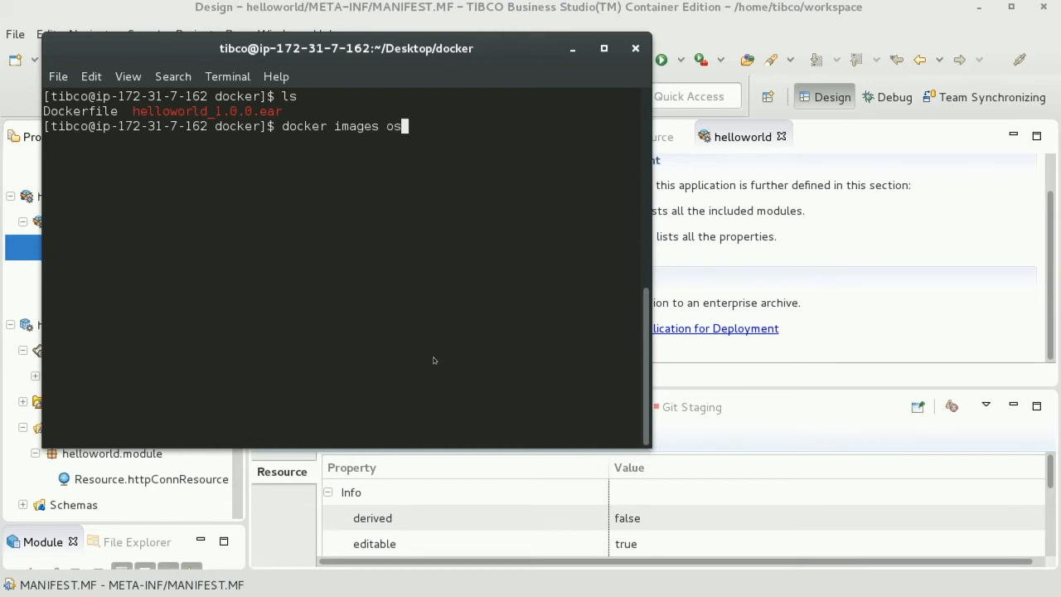
{"action": "type", "text": "awa"}
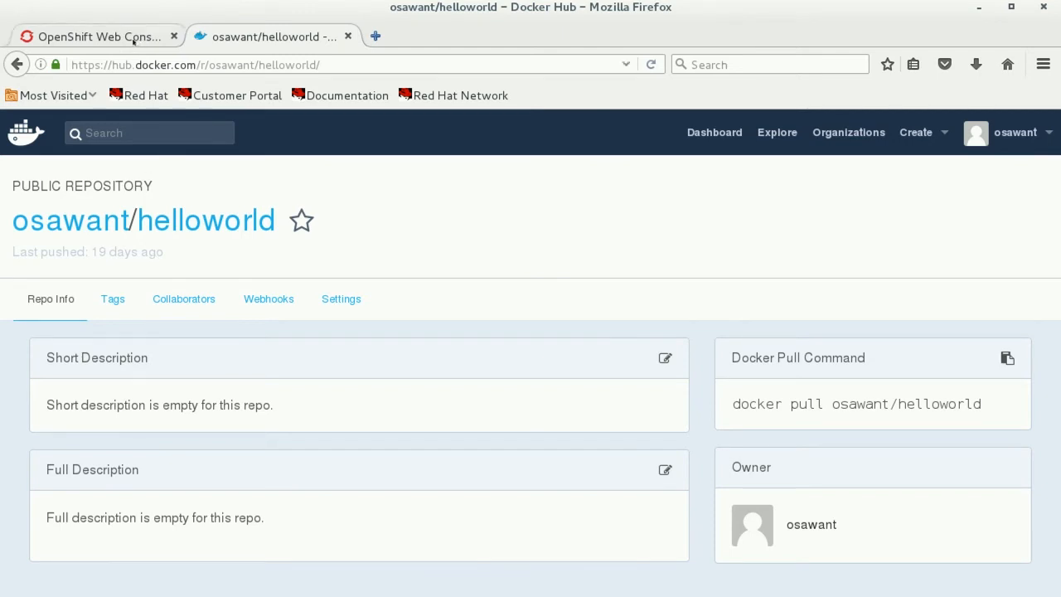
Switch to the OpenShift console, enter the openshiftdemo project and show the Command Line Tools login instructions
{"action": "left_click", "coordinate": [96, 36]}
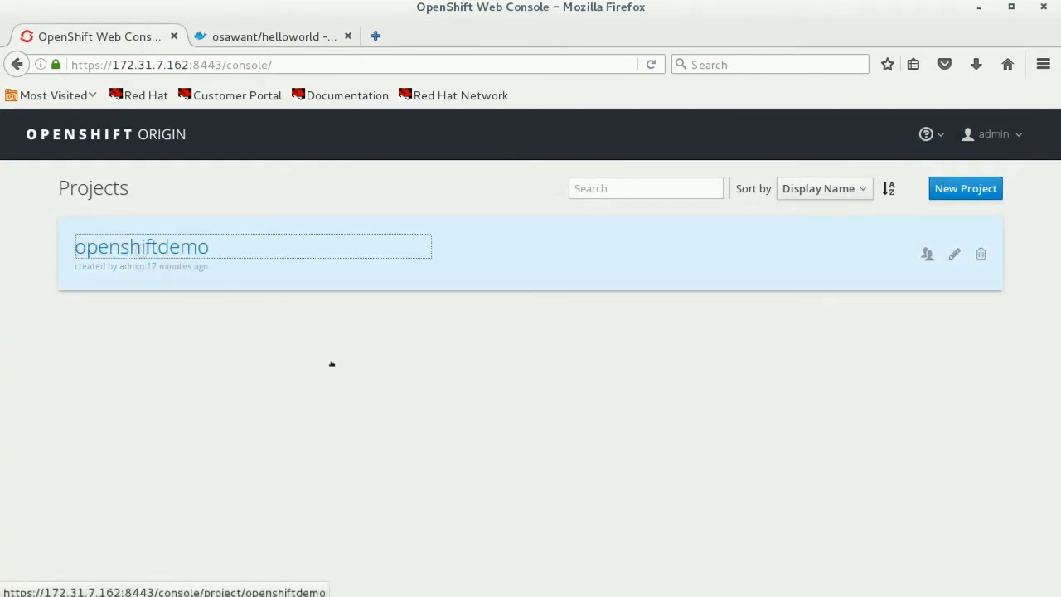
{"action": "mouse_move", "coordinate": [505, 436]}
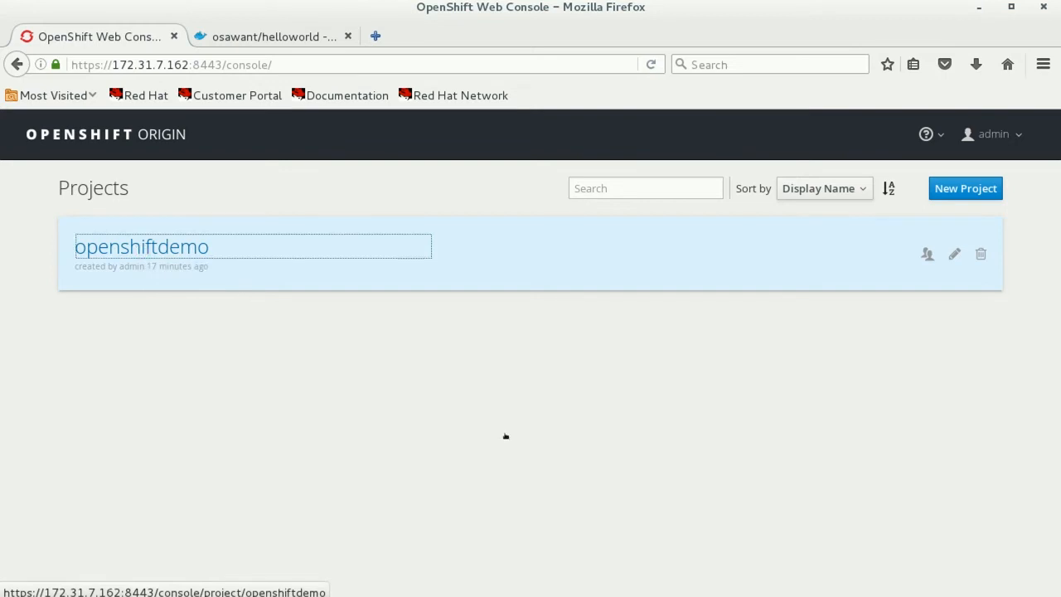
{"action": "left_click", "coordinate": [143, 245]}
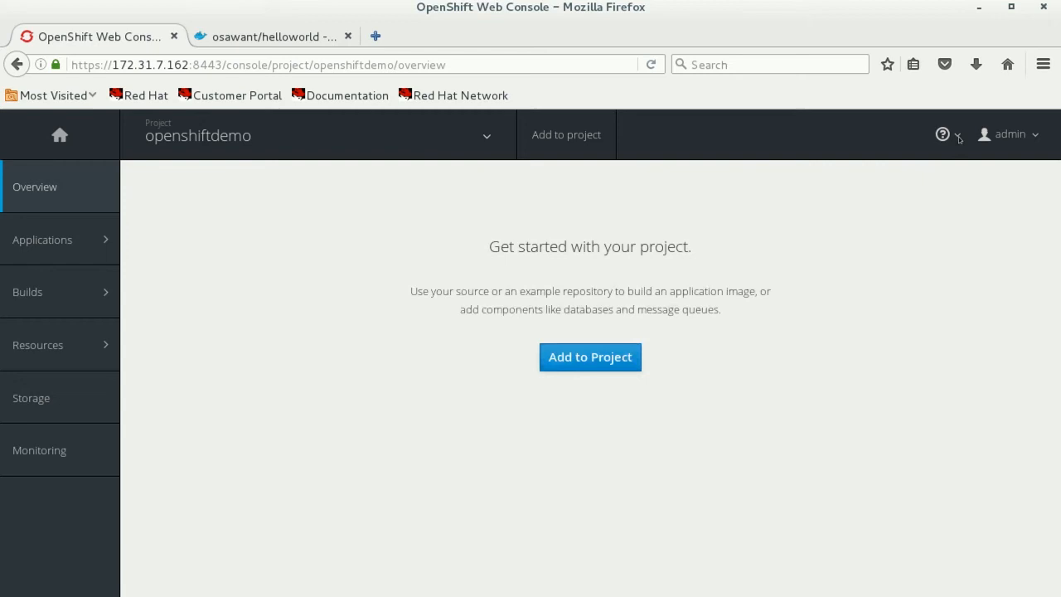
{"action": "left_click", "coordinate": [941, 135]}
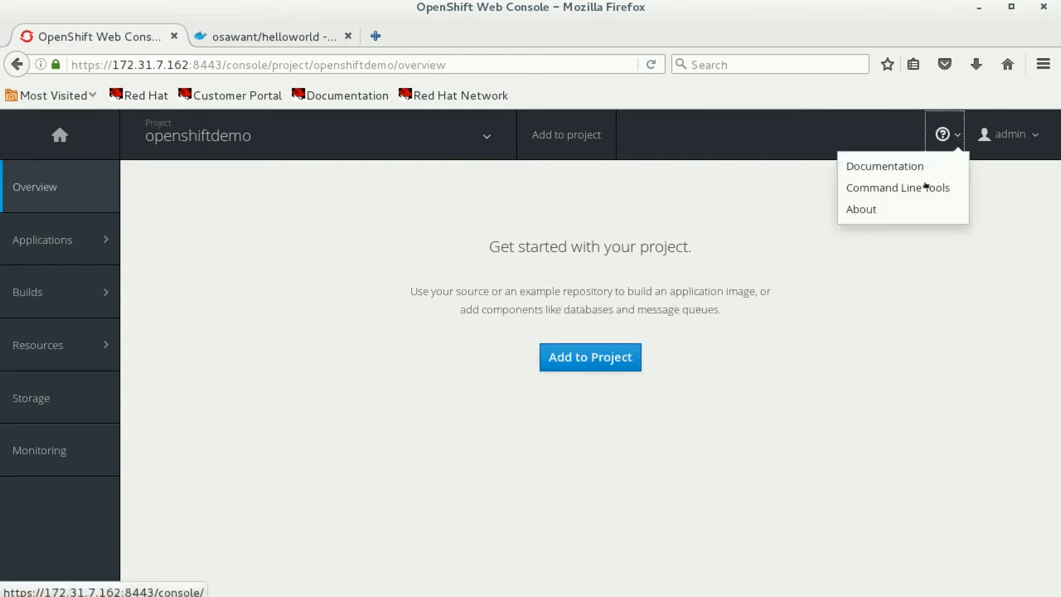
{"action": "left_click", "coordinate": [897, 187]}
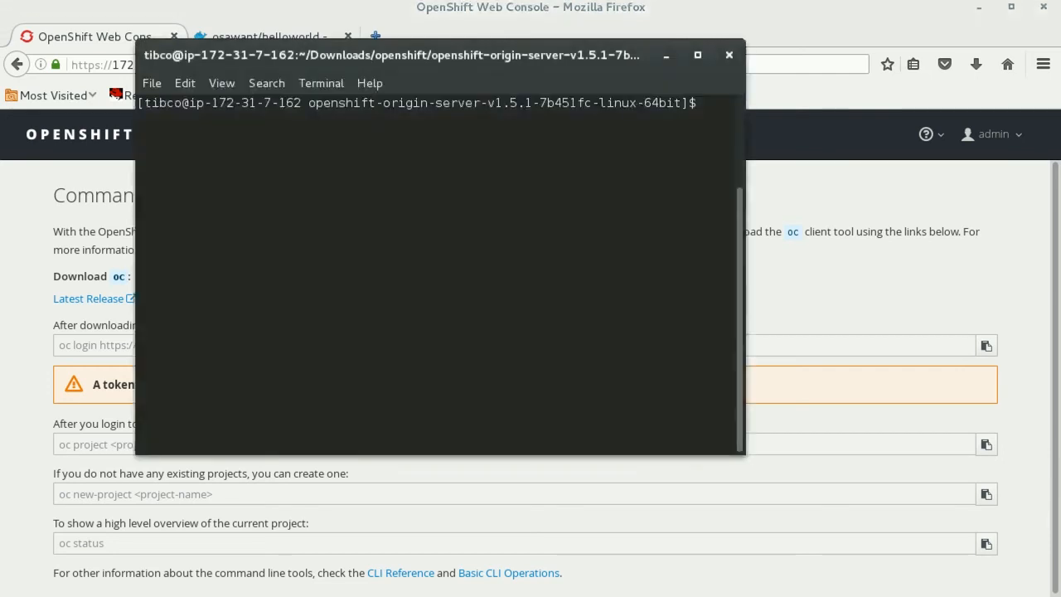
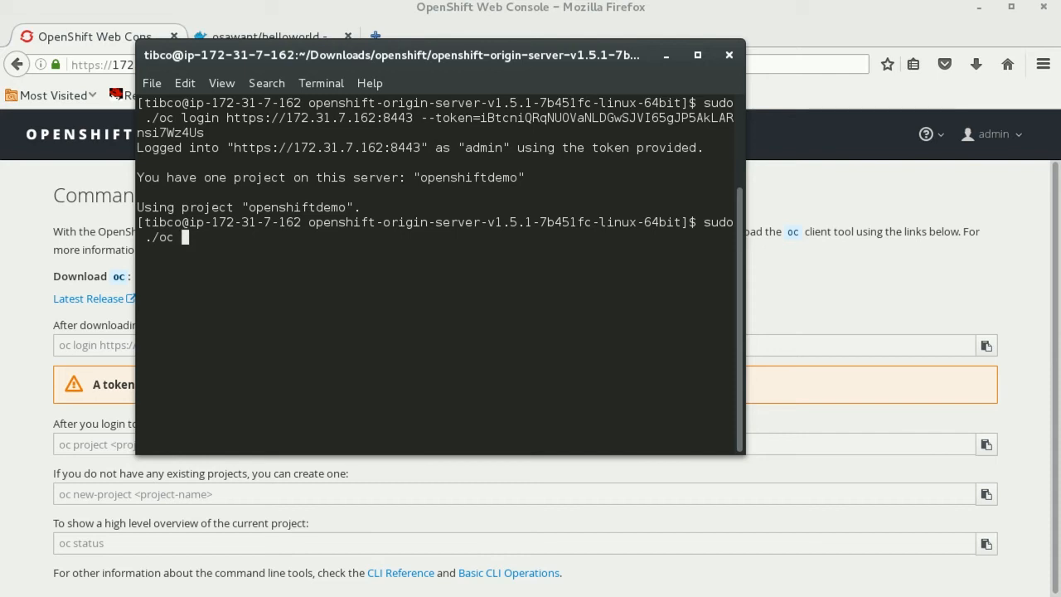
Create the helloworld app from its Docker Hub image with oc new-app, making imagestream, deploymentconfig and service
{"action": "type", "text": "n"}
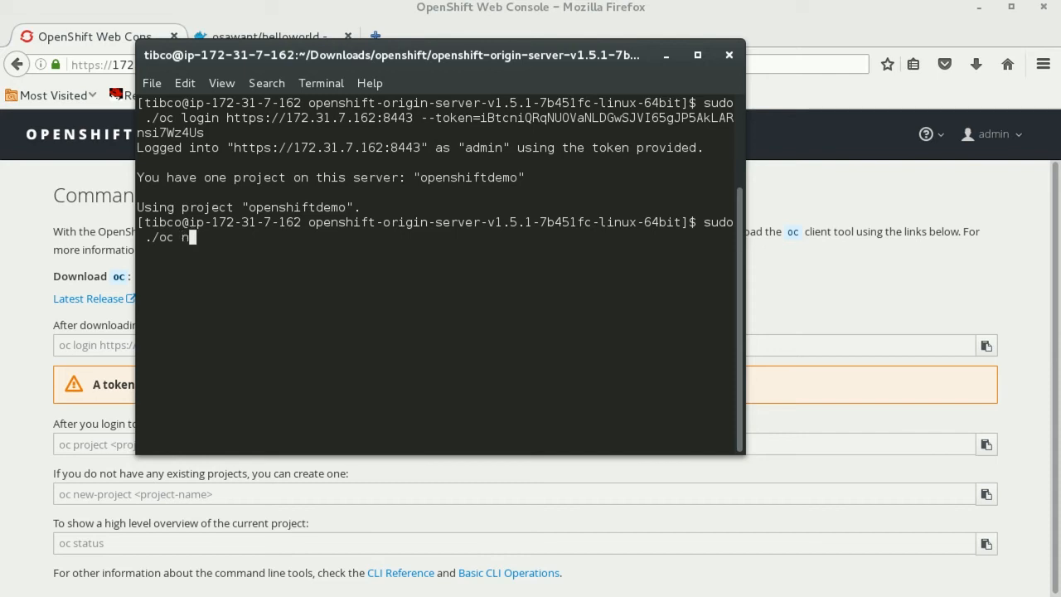
{"action": "type", "text": "ew-a"}
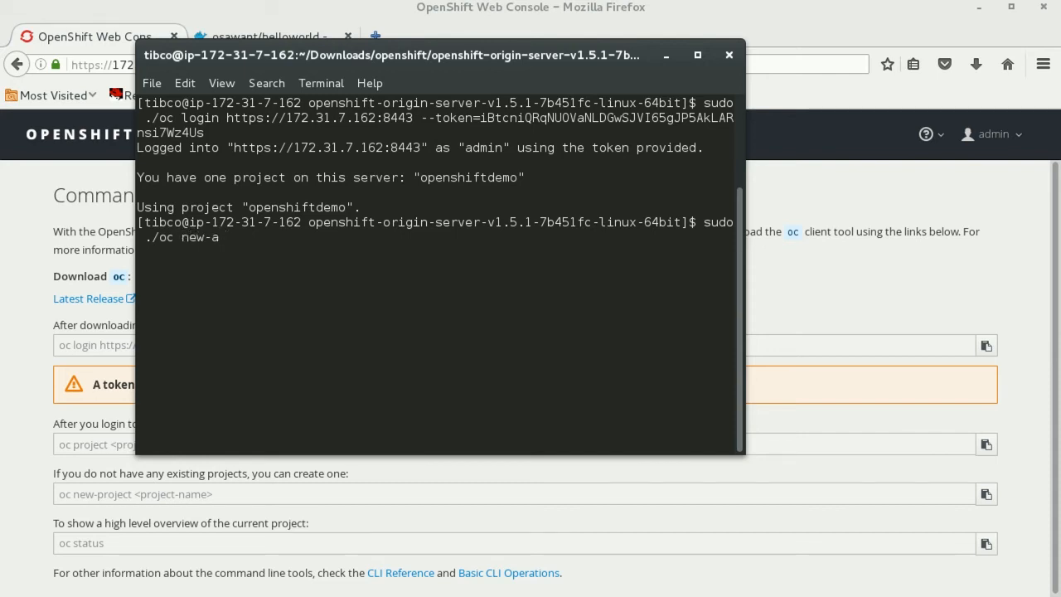
{"action": "type", "text": "pp"}
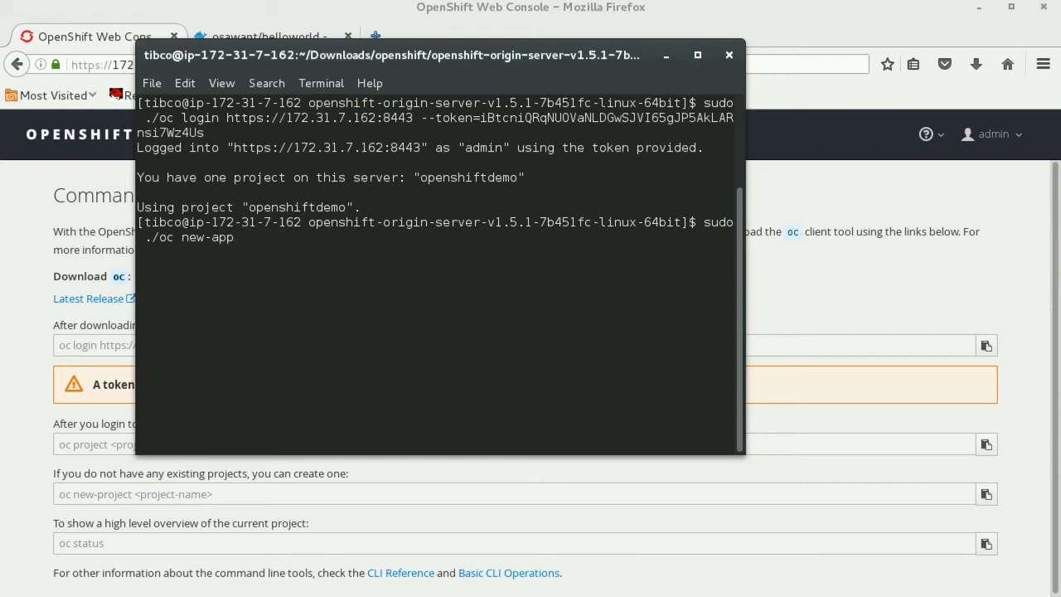
{"action": "type", "text": "osa"}
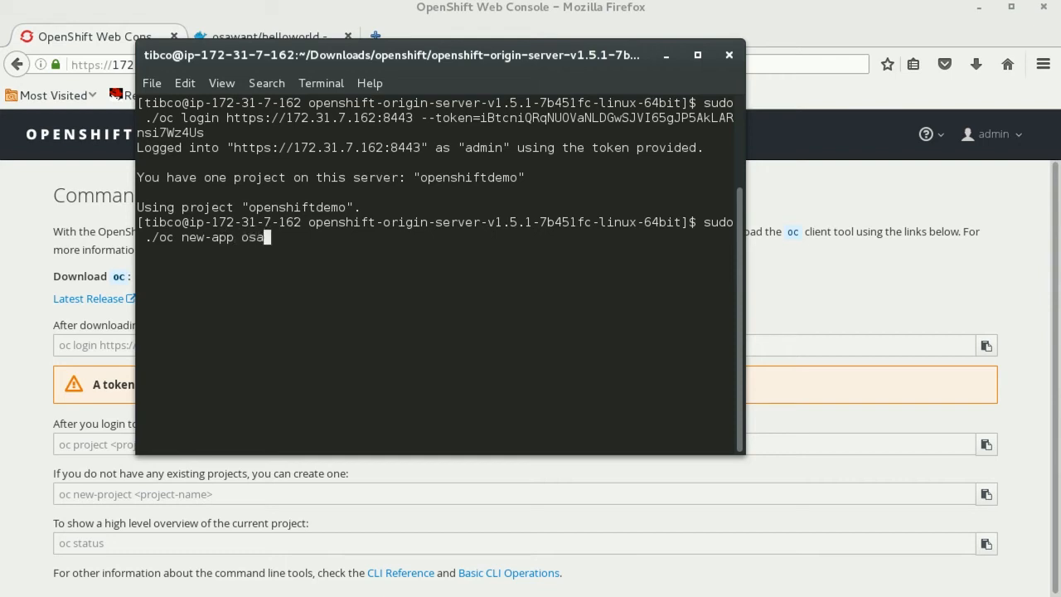
{"action": "type", "text": "want"}
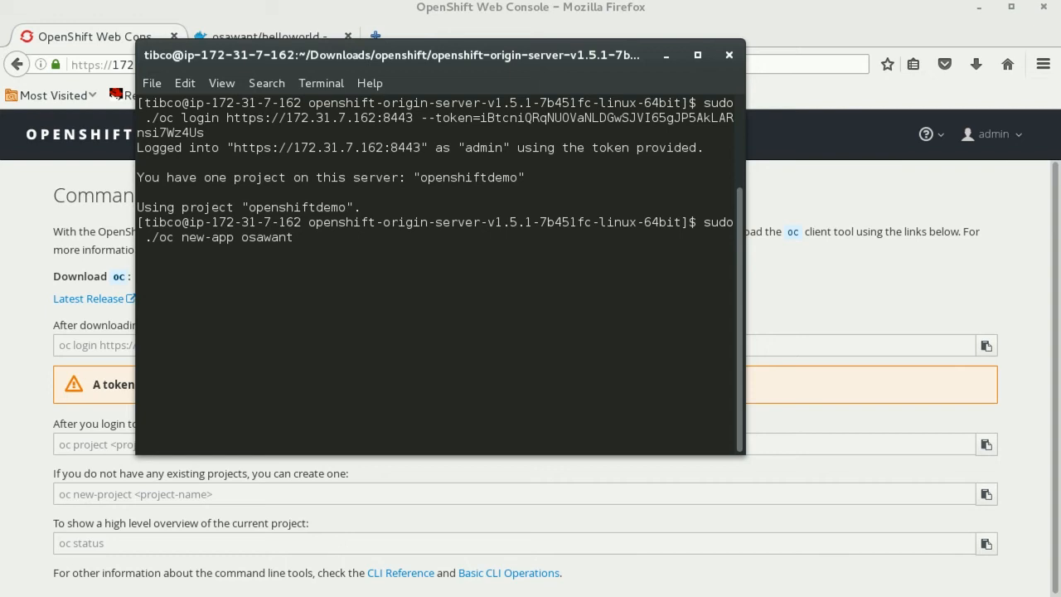
{"action": "type", "text": "/hellow"}
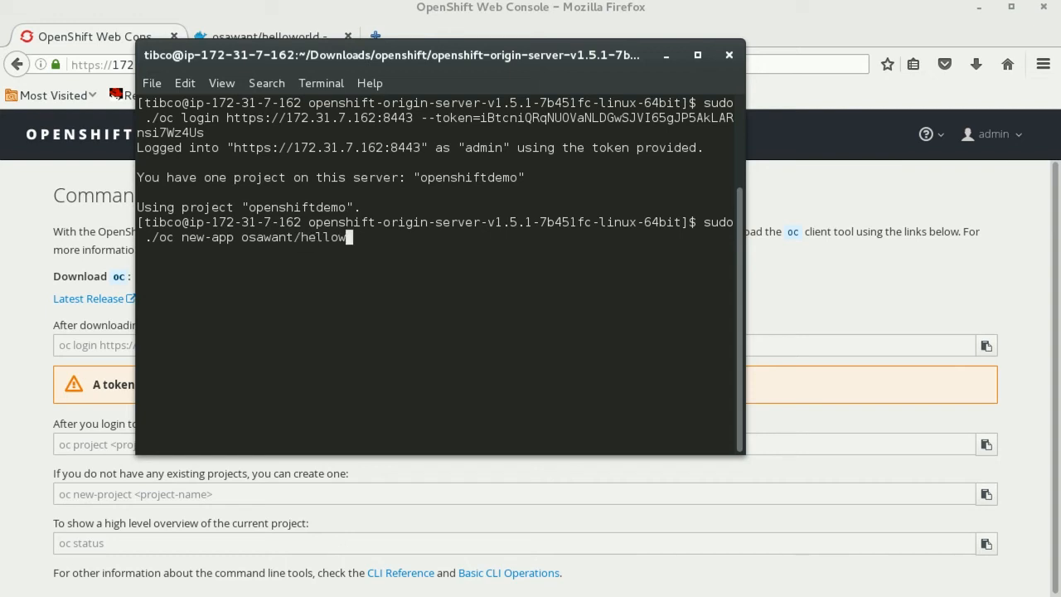
{"action": "type", "text": "orld"}
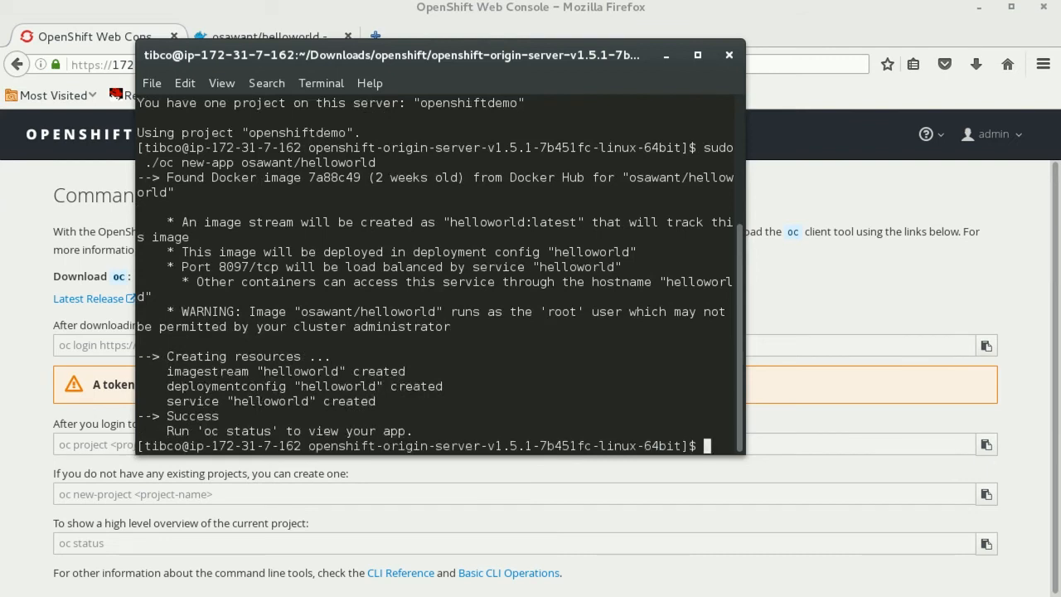
{"action": "mouse_move", "coordinate": [590, 517]}
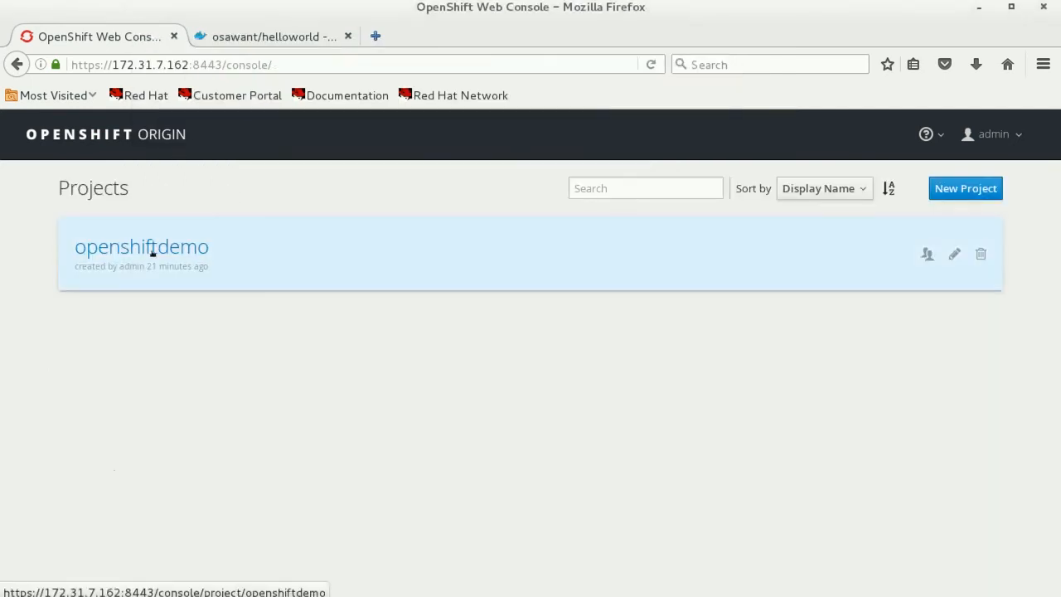
View the helloworld service in openshiftdemo, select its cluster IP 172.30.188.115 (port 8097) and start a new browser tab
{"action": "left_click", "coordinate": [141, 245]}
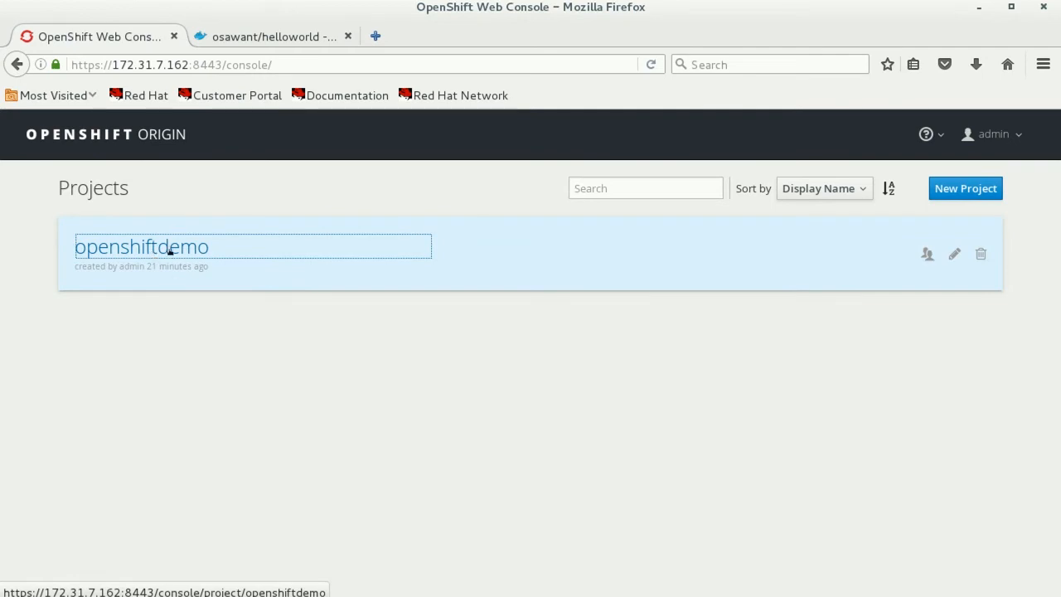
{"action": "left_click", "coordinate": [140, 245]}
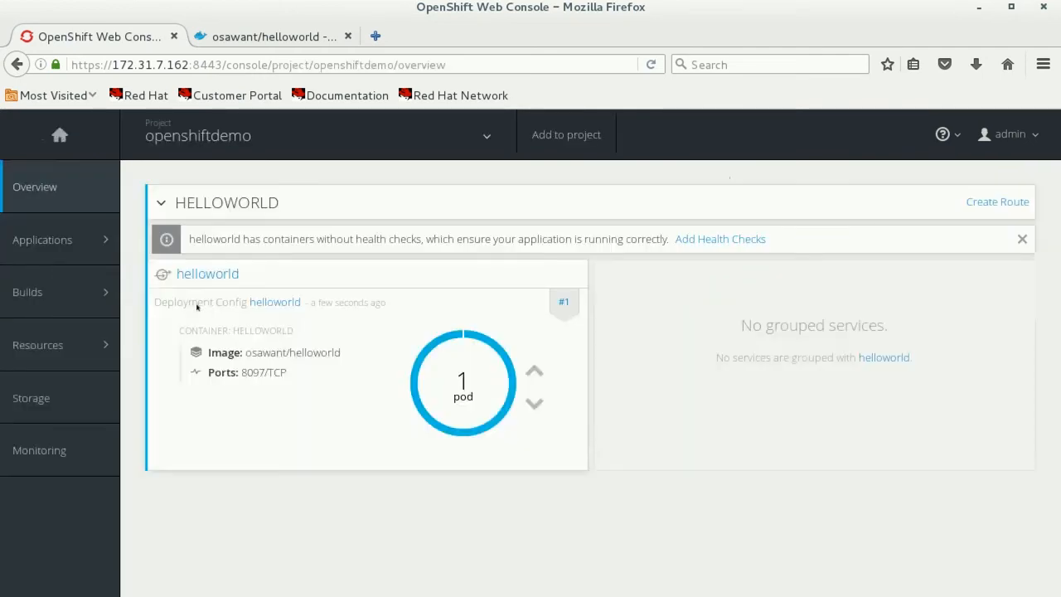
{"action": "mouse_move", "coordinate": [207, 273]}
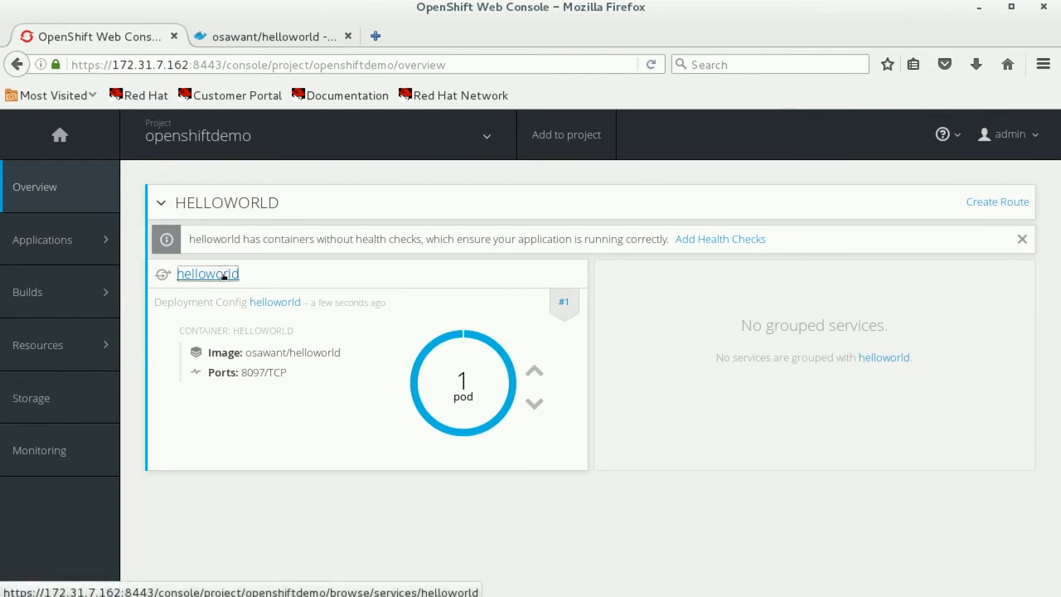
{"action": "left_click", "coordinate": [207, 273]}
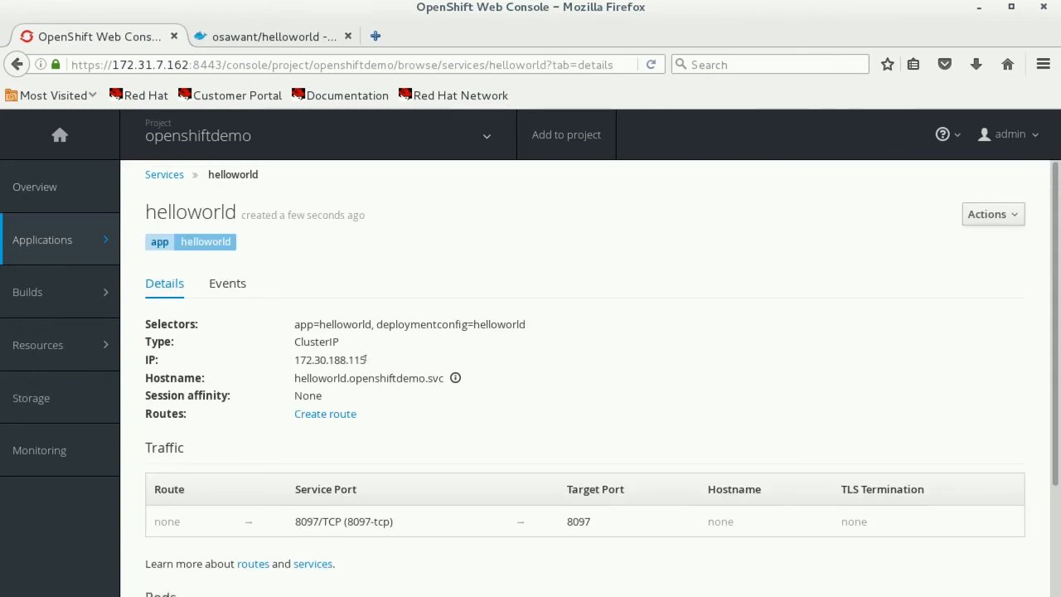
{"action": "double_click", "coordinate": [328, 358]}
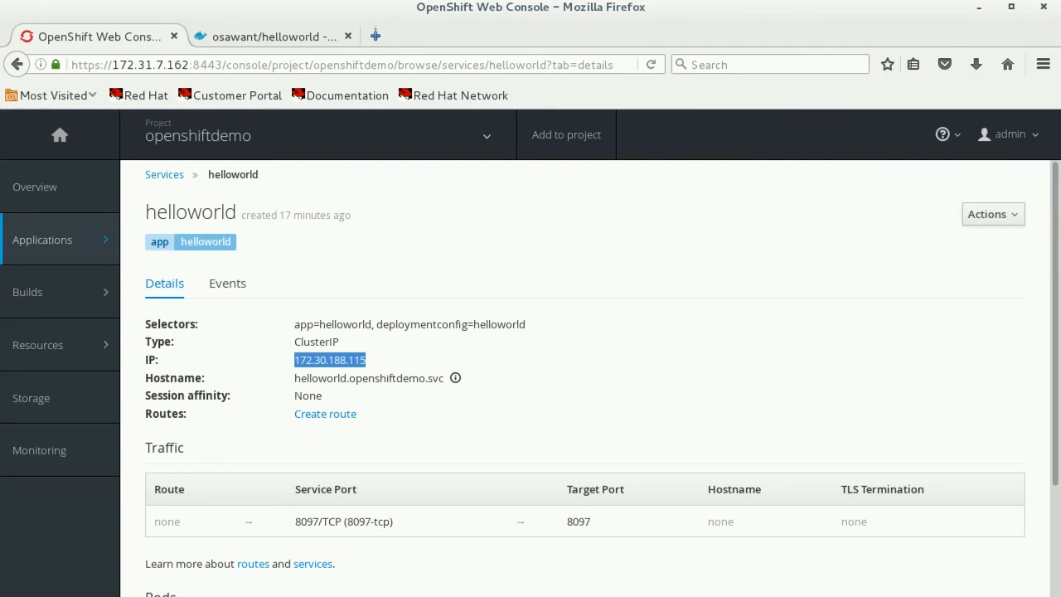
{"action": "left_click", "coordinate": [374, 36]}
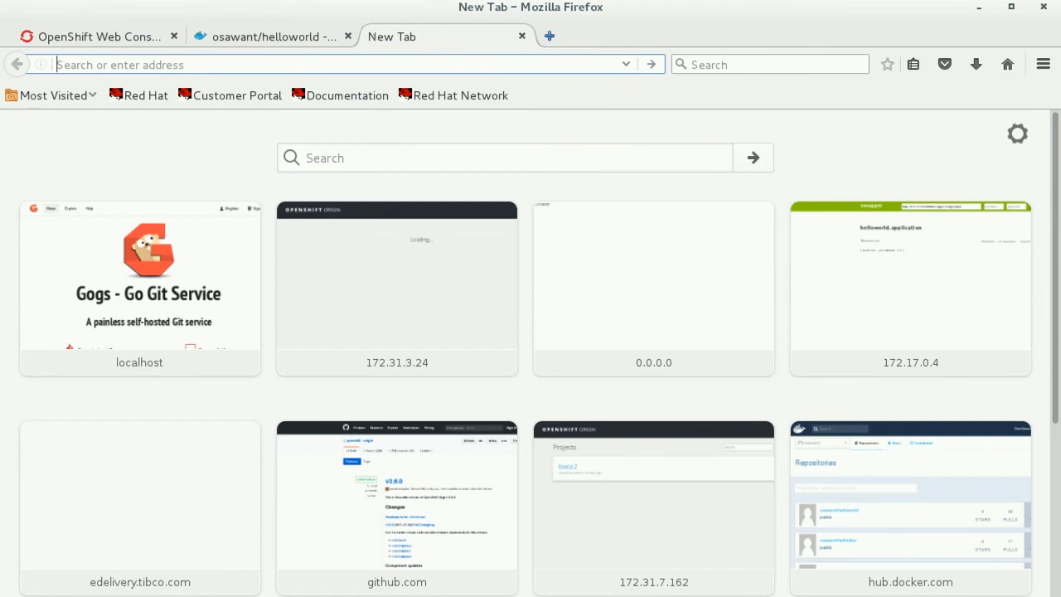
Load the helloworld Swagger UI at 172.30.188.115:8097/swagger
{"action": "type", "text": "172.30.188.115/"}
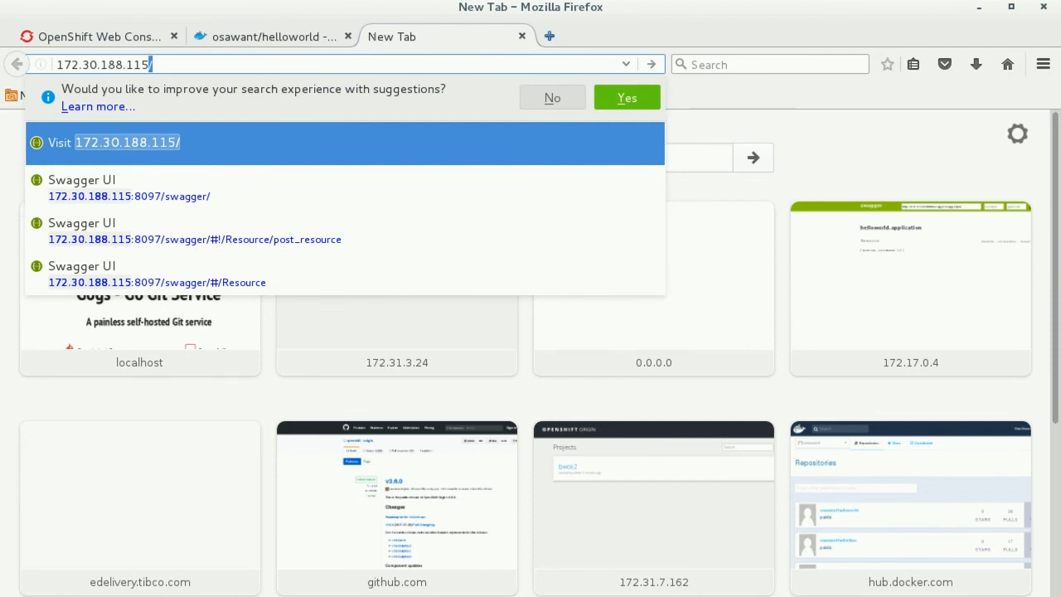
{"action": "type", "text": ":"}
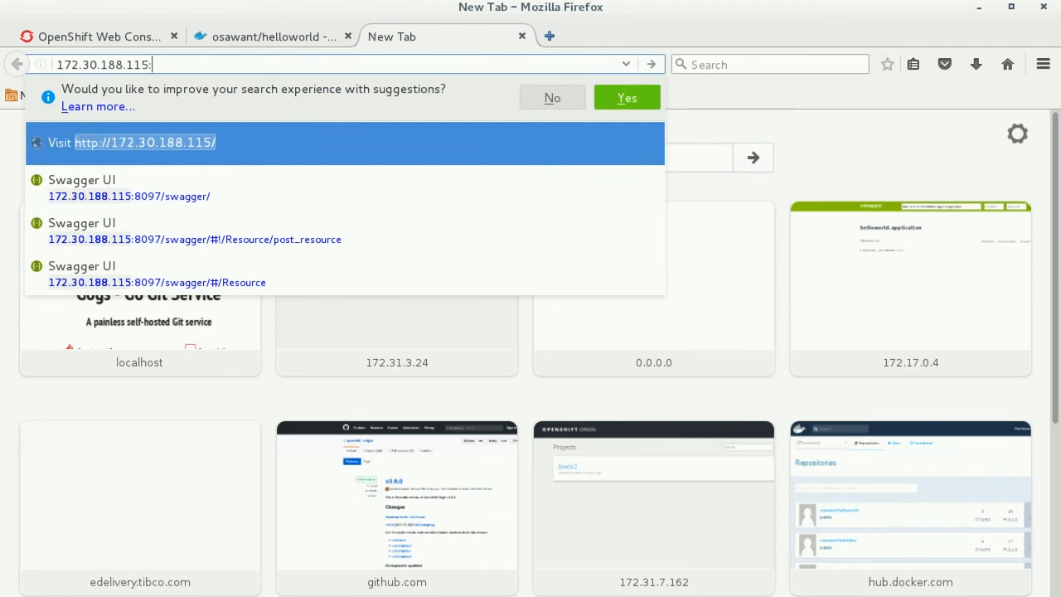
{"action": "type", "text": "8097"}
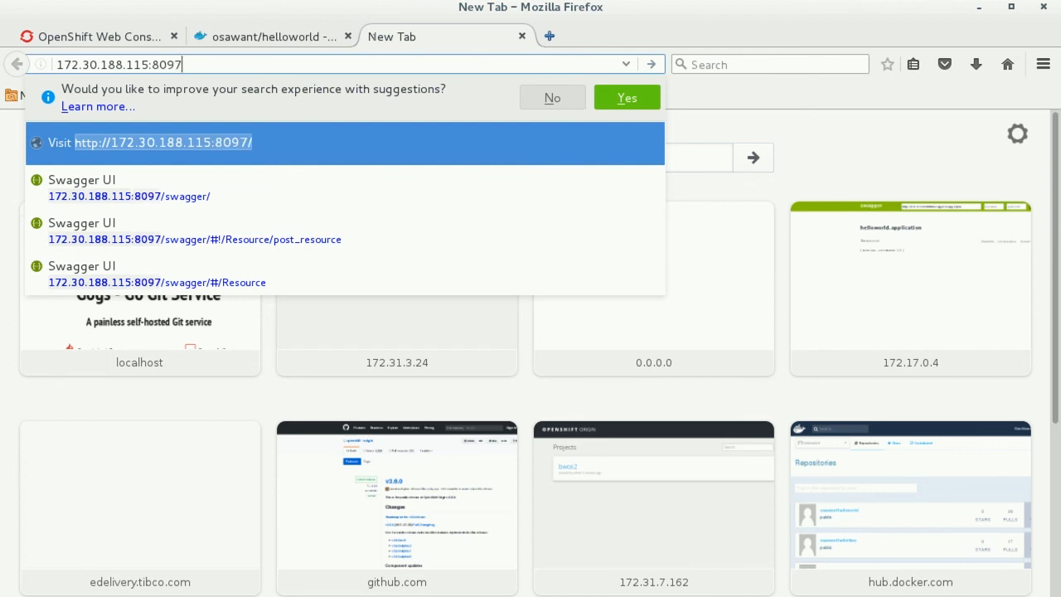
{"action": "type", "text": "/s"}
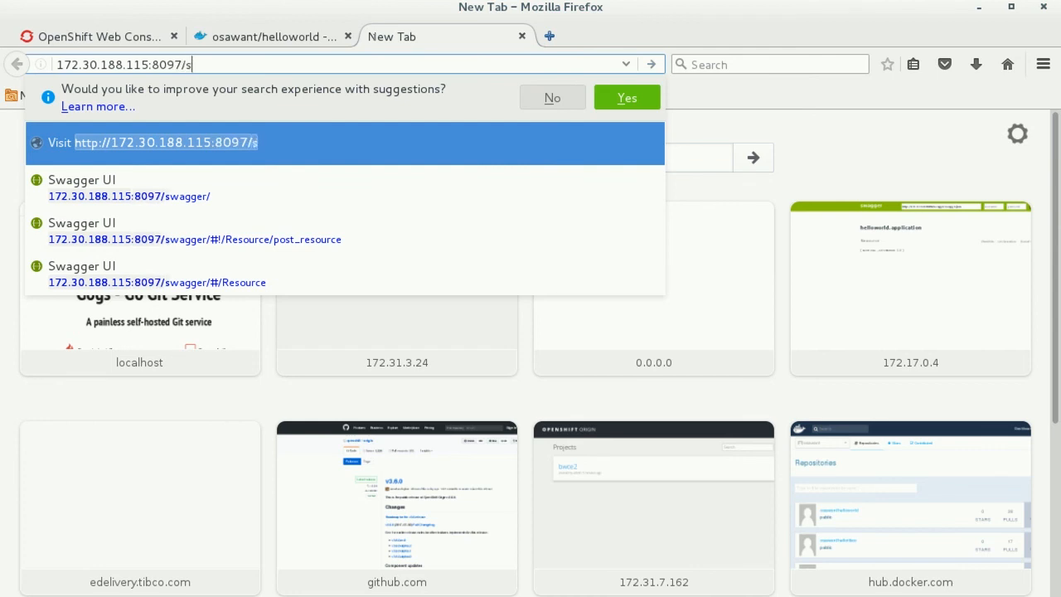
{"action": "type", "text": "wag"}
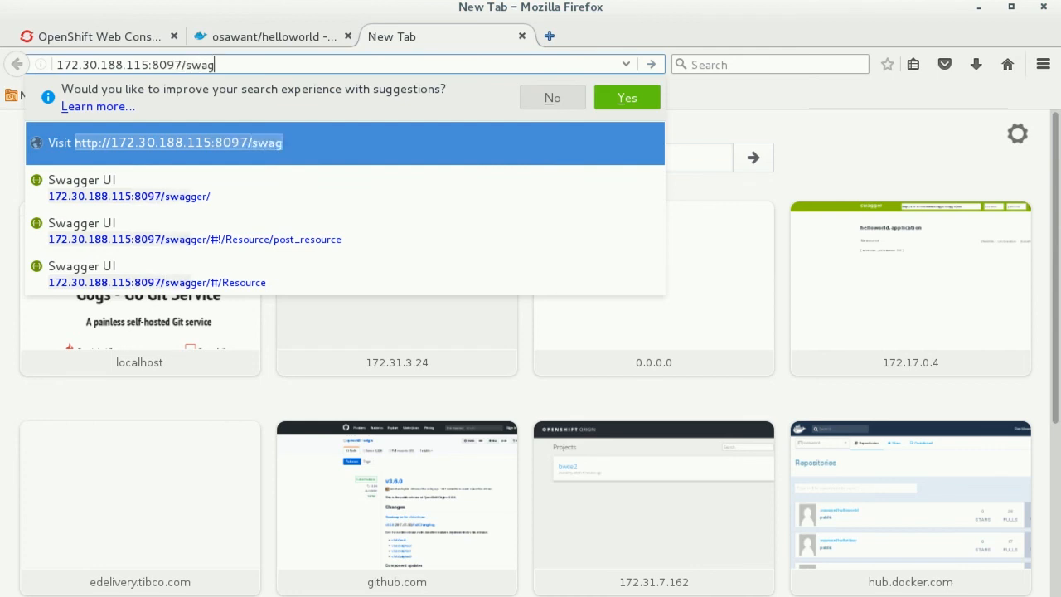
{"action": "type", "text": "ger/"}
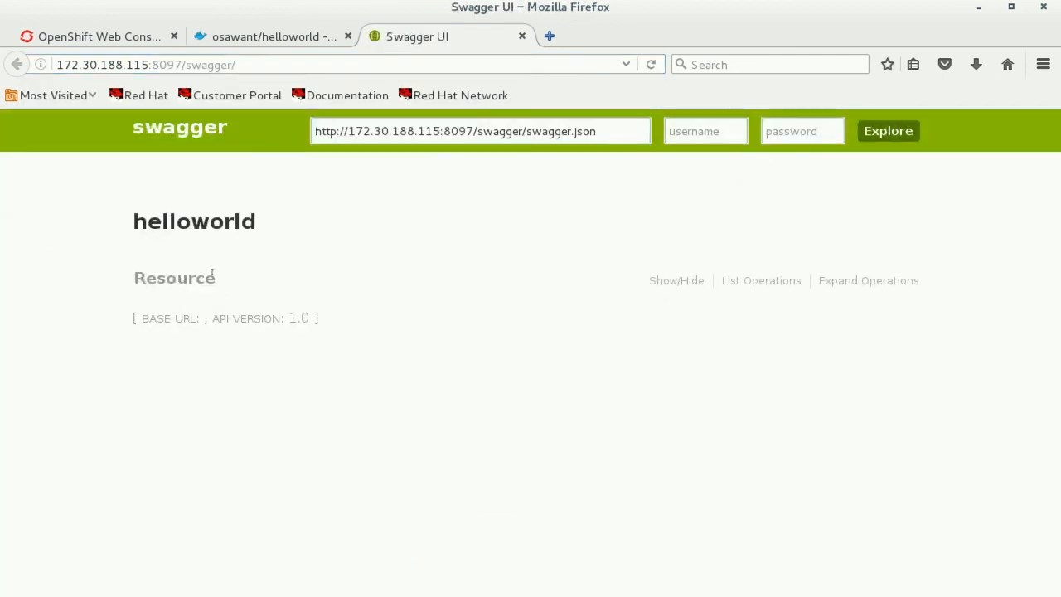
Try the Resource operation with item value hi and get the curl response
{"action": "left_click", "coordinate": [174, 278]}
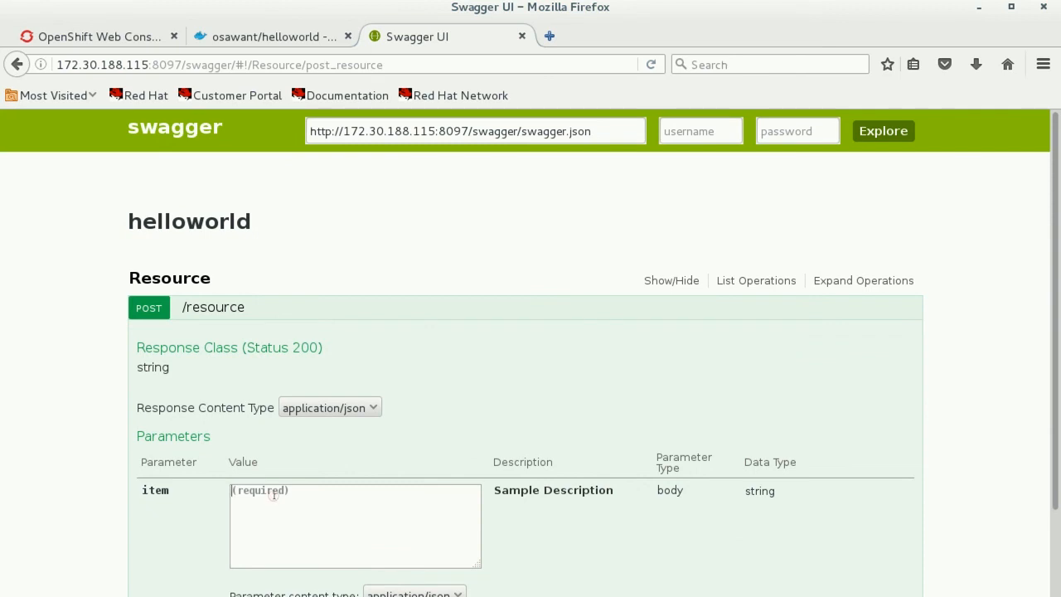
{"action": "type", "text": "hi"}
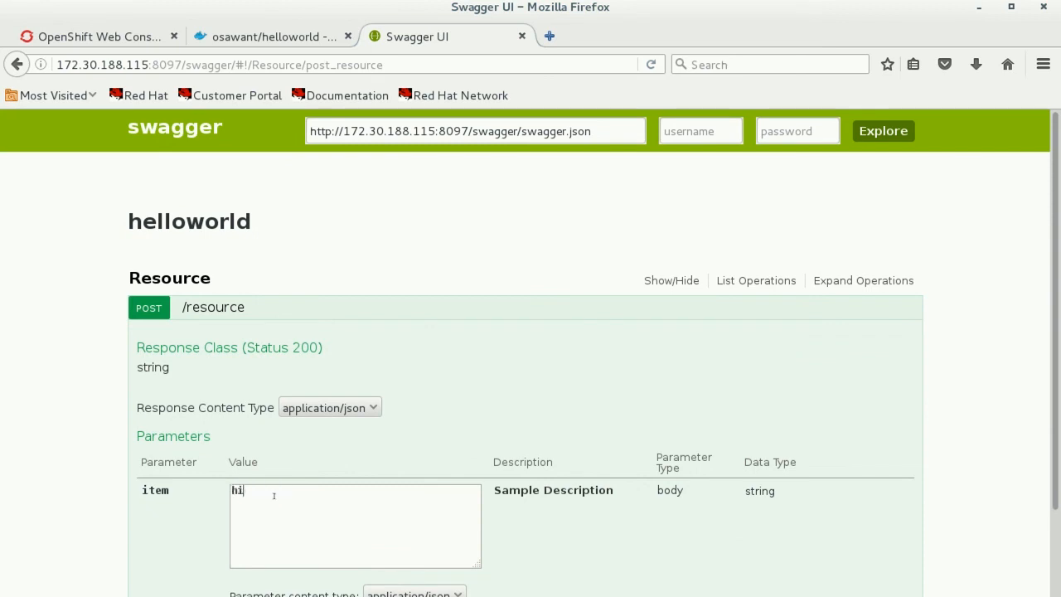
{"action": "scroll", "scroll_direction": "down", "scroll_amount": 3}
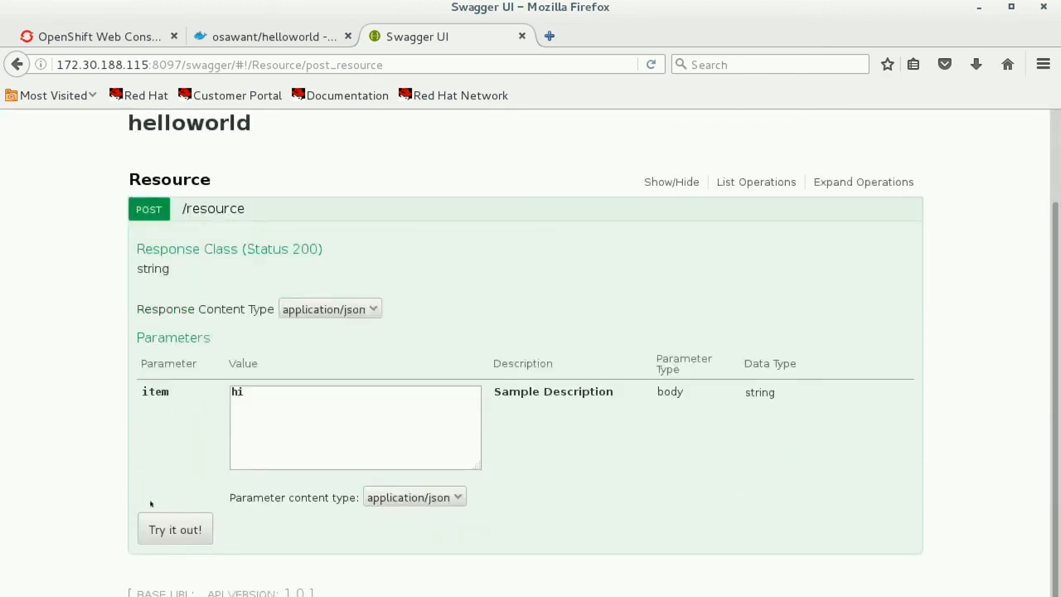
{"action": "left_click", "coordinate": [174, 529]}
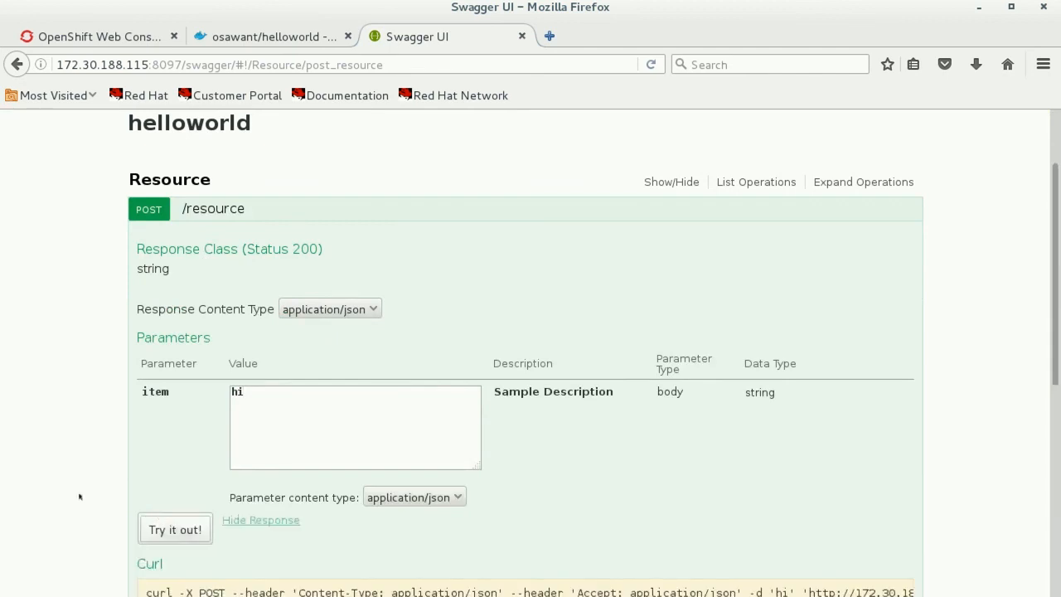